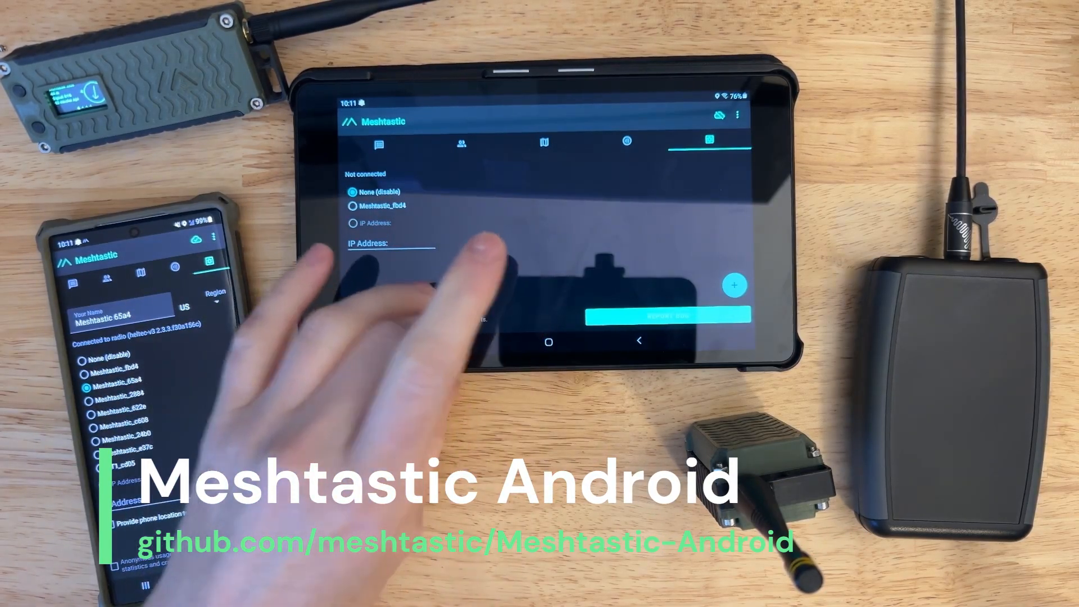
- Select the Meshtastic_fbd4 radio in the Meshtastic app's radio list
click(549, 342)
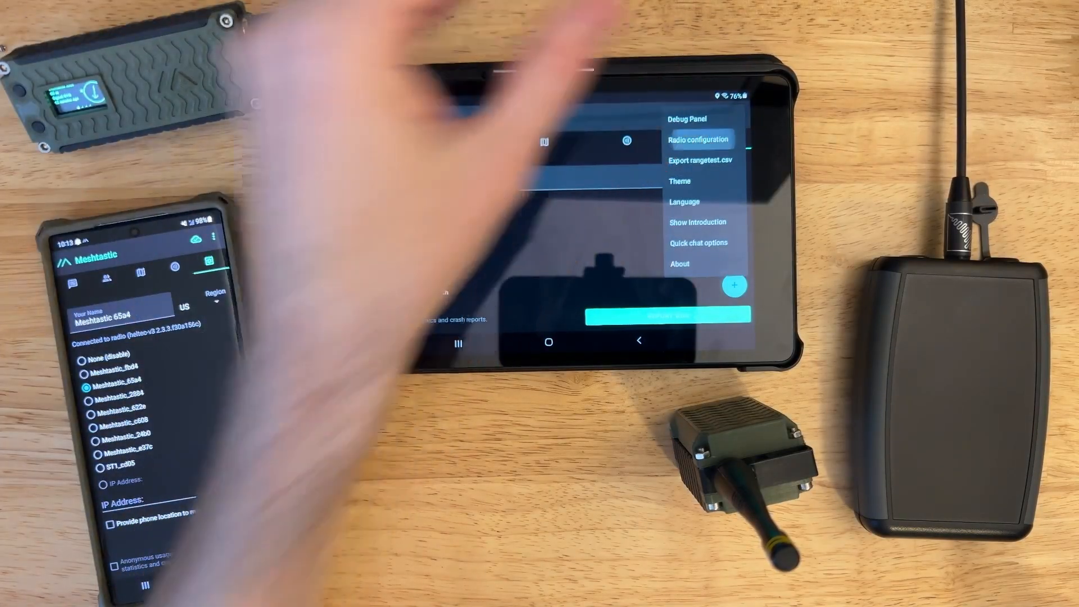
click(699, 139)
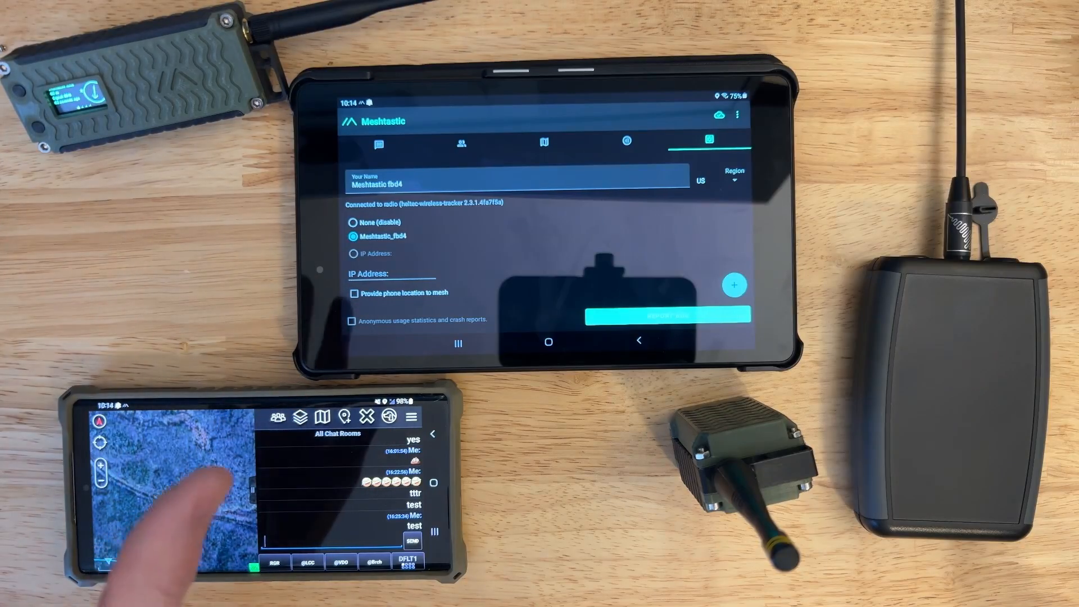
mouse_move(192, 496)
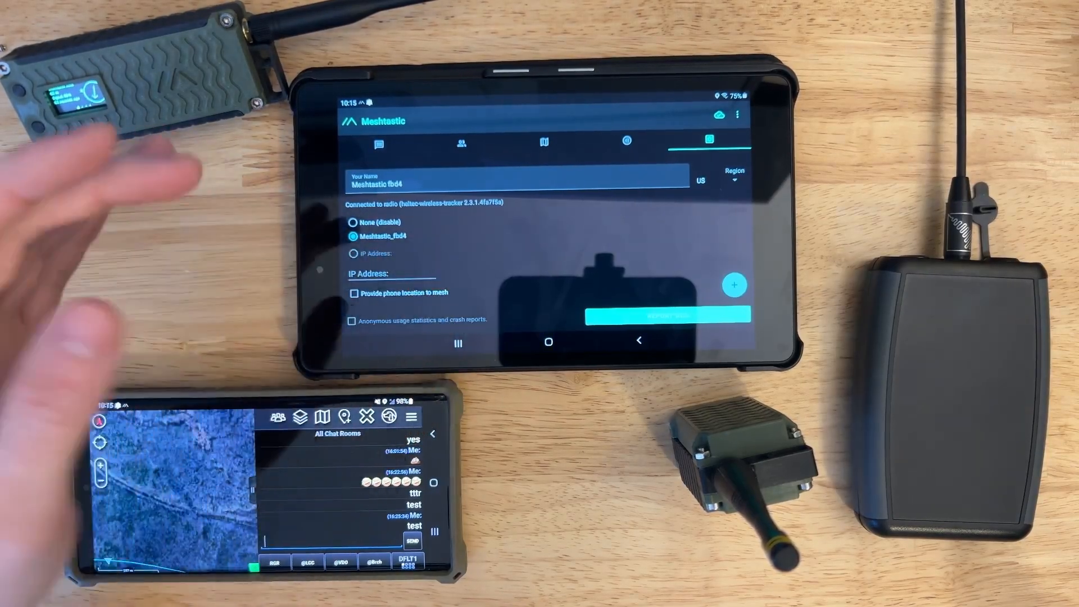
- Switch from the Meshtastic app to Chrome
click(457, 342)
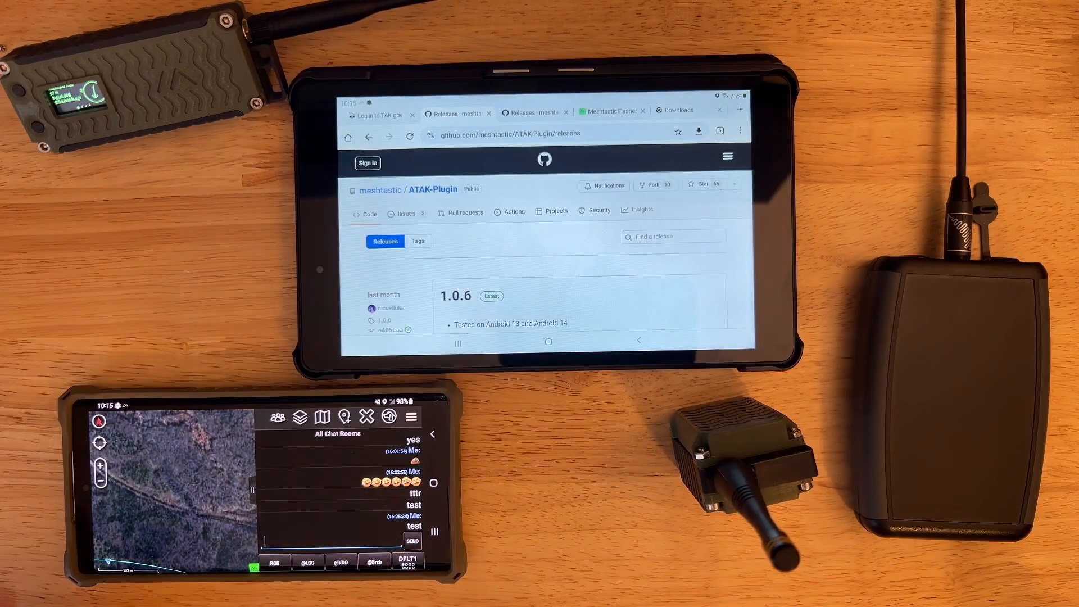
- Download the 1.0.6 civ-release APK from the ATAK-Plugin release assets
scroll(down, 3)
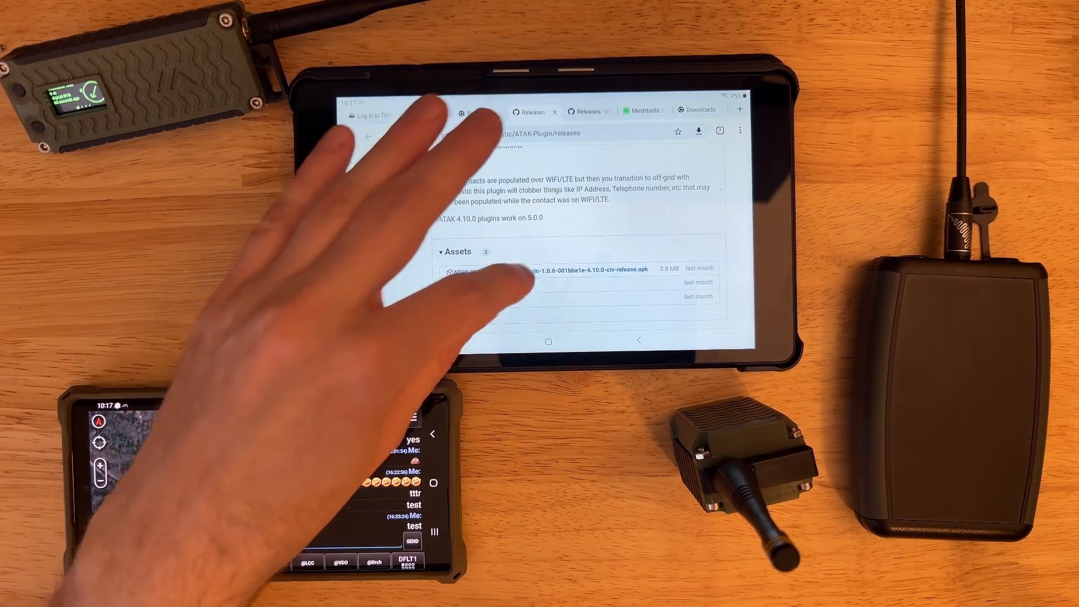
click(523, 270)
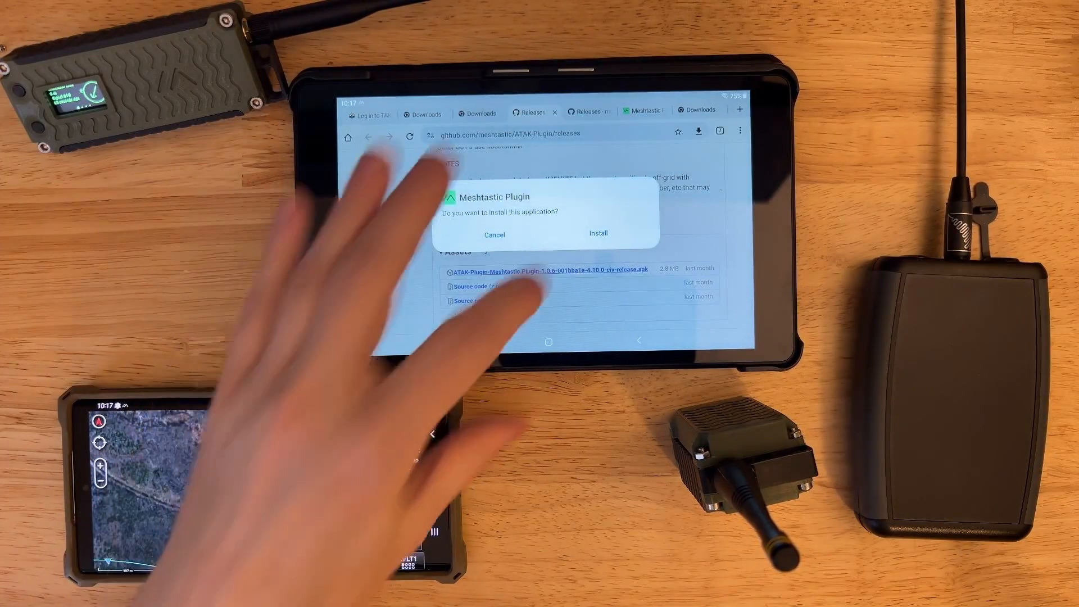
- Confirm installation of the Meshtastic Plugin app
click(598, 232)
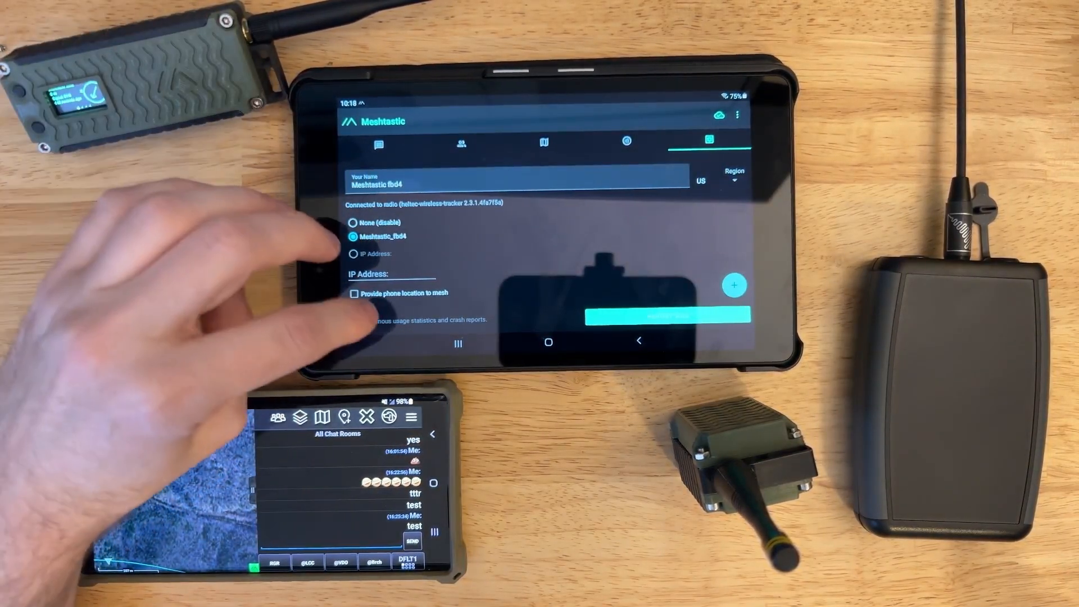
- Switch from Meshtastic to ATAK's TAK Package Management
click(459, 342)
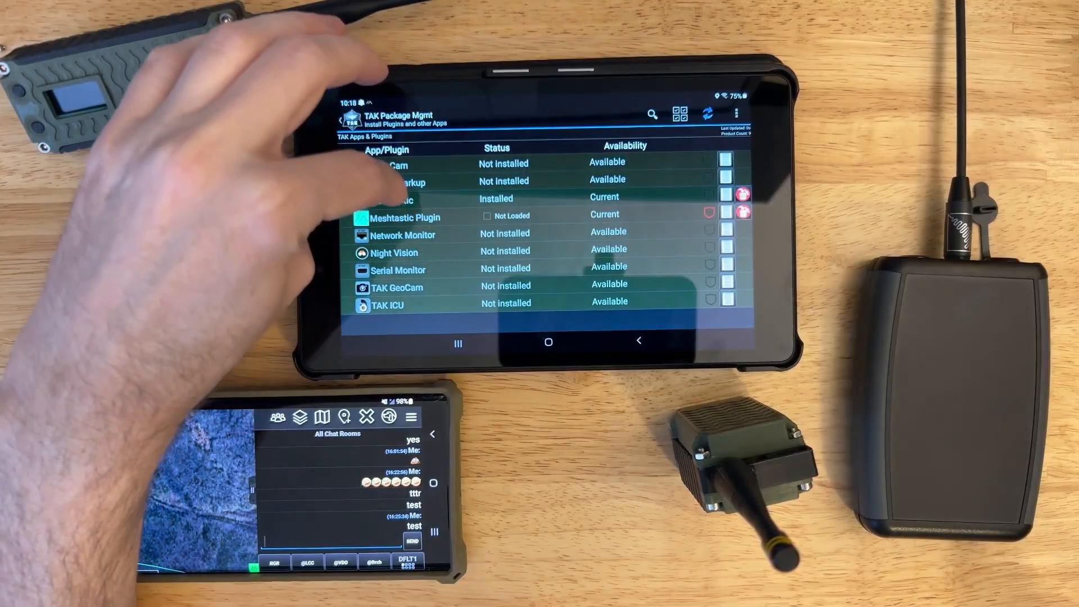
- Load the Meshtastic Plugin in TAK Package Management and confirm the Load Plugin dialog
click(405, 215)
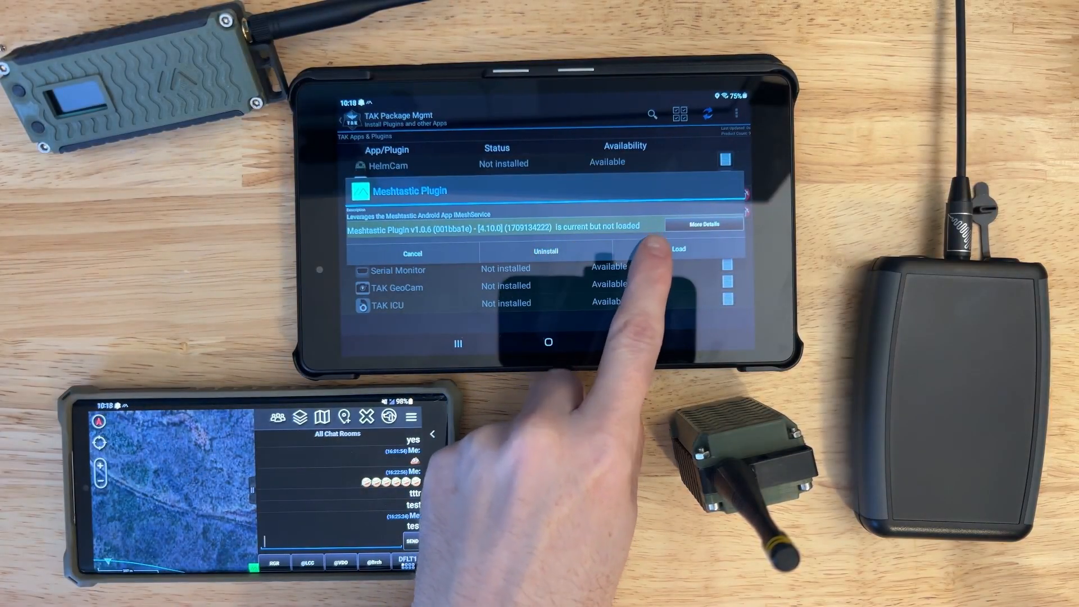
click(678, 248)
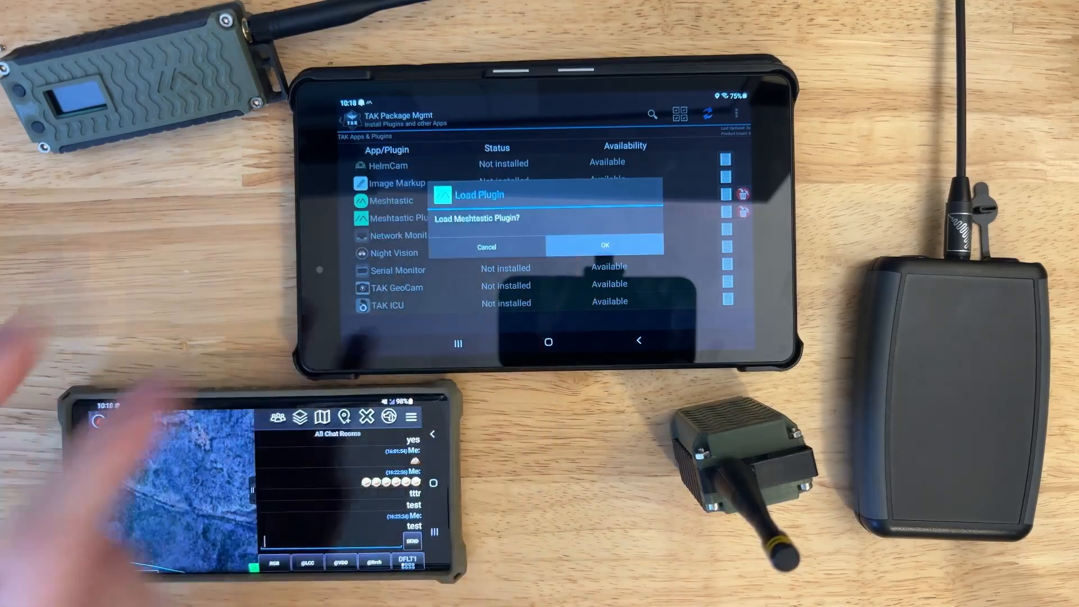
click(604, 246)
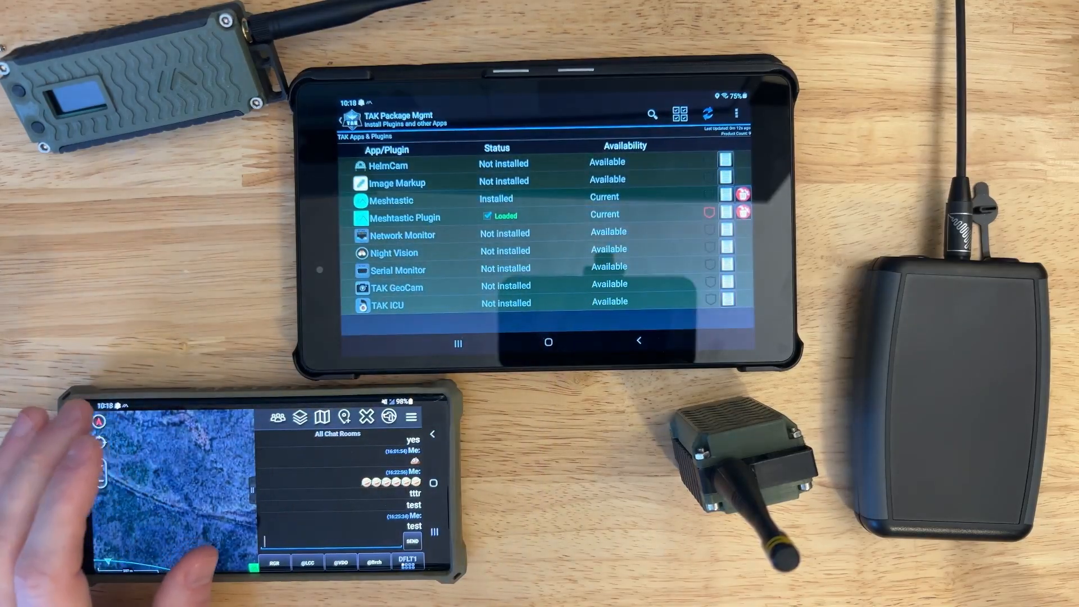